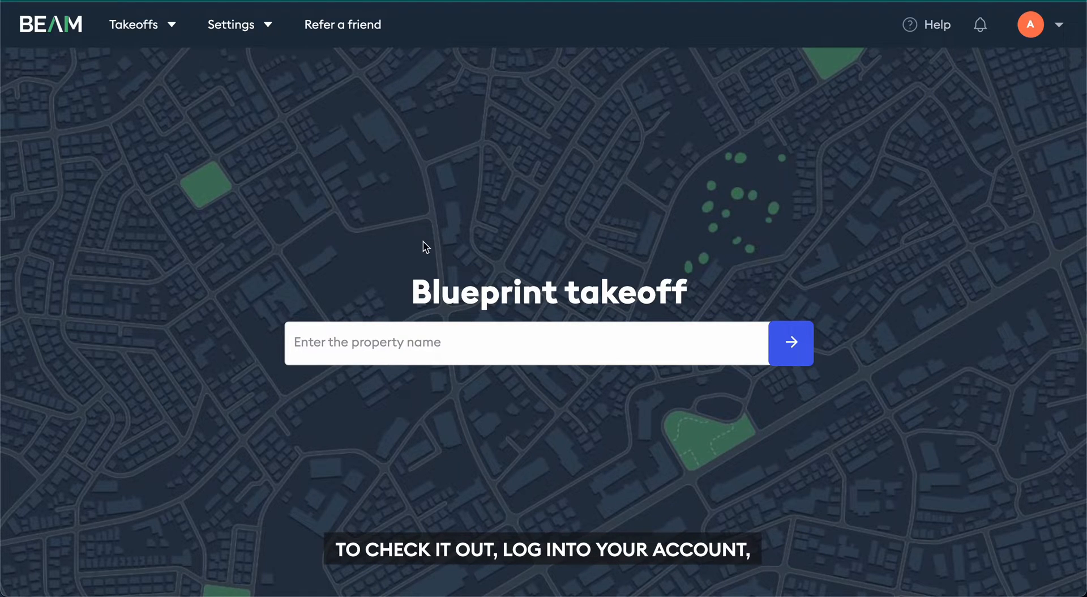
# Go to the Measurements list under Takeoffs to reach the Sample Property takeoff
pyautogui.click(135, 24)
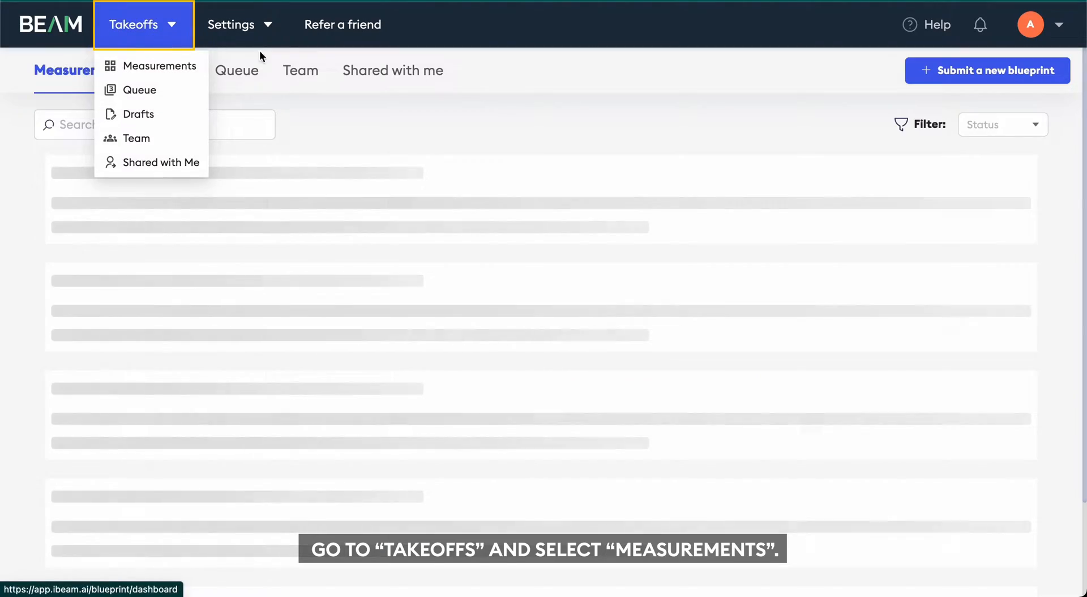
pyautogui.click(159, 66)
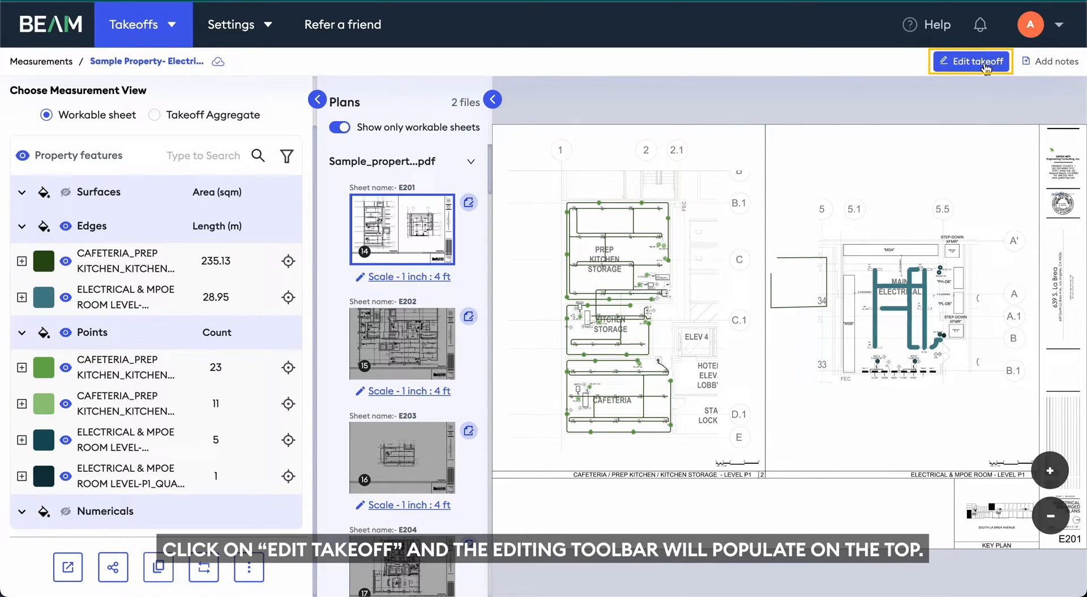
# Enable editing and add a new ELECTRICAL & MPOE edge, raising its length from 28.95 to 42.01
pyautogui.click(970, 61)
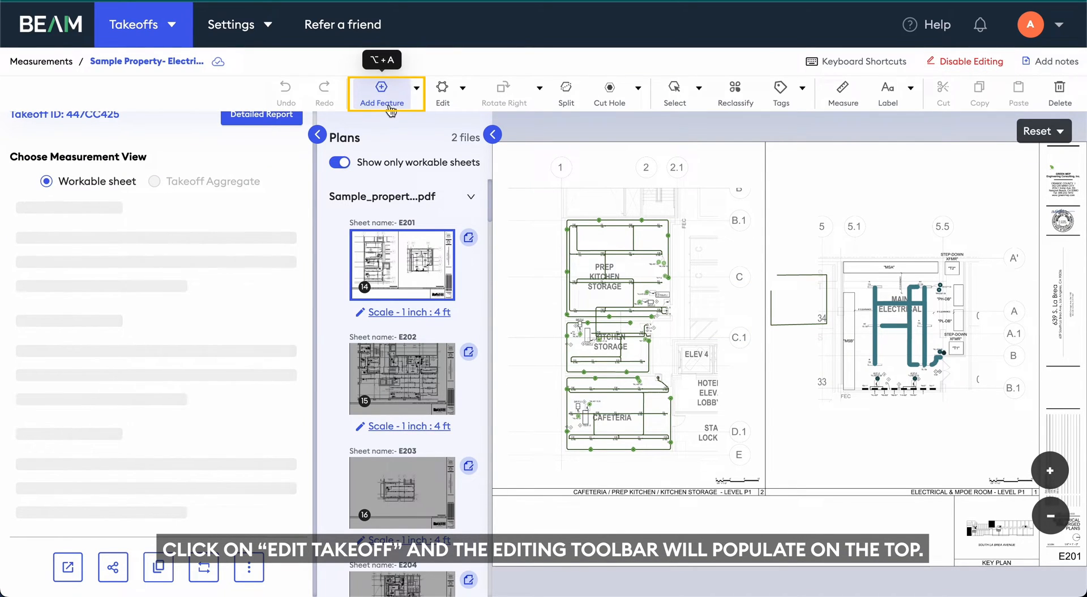
pyautogui.click(386, 90)
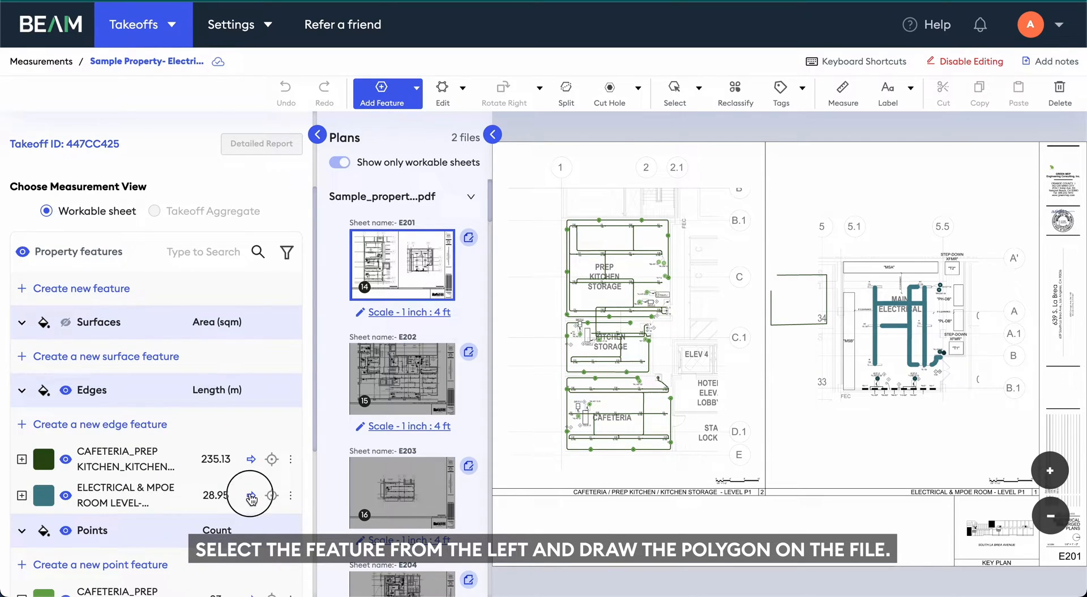
pyautogui.click(251, 495)
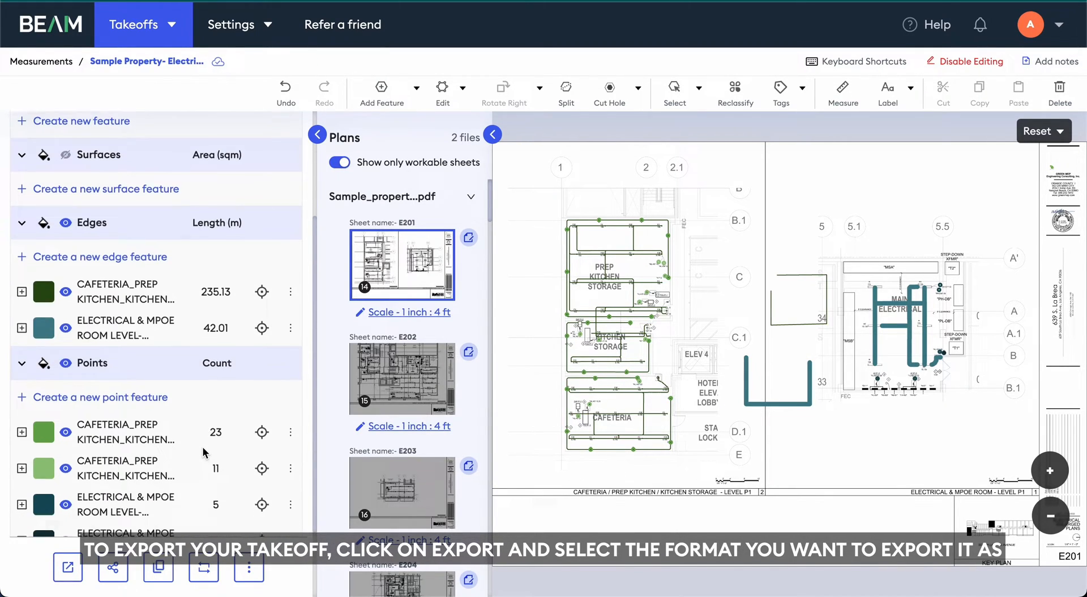
pyautogui.click(67, 567)
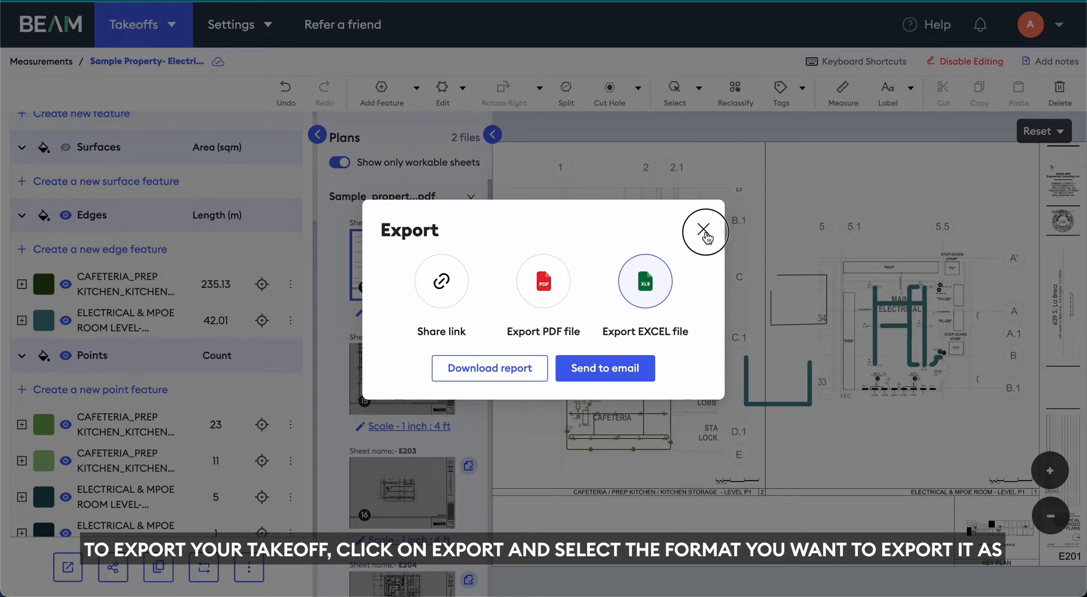
pyautogui.click(706, 230)
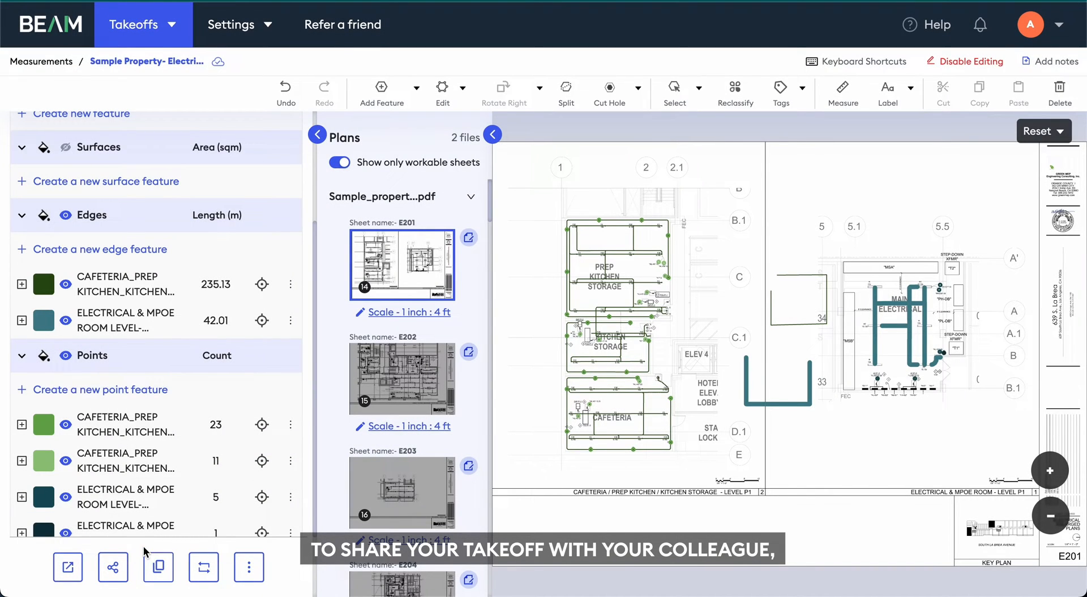
pyautogui.click(112, 567)
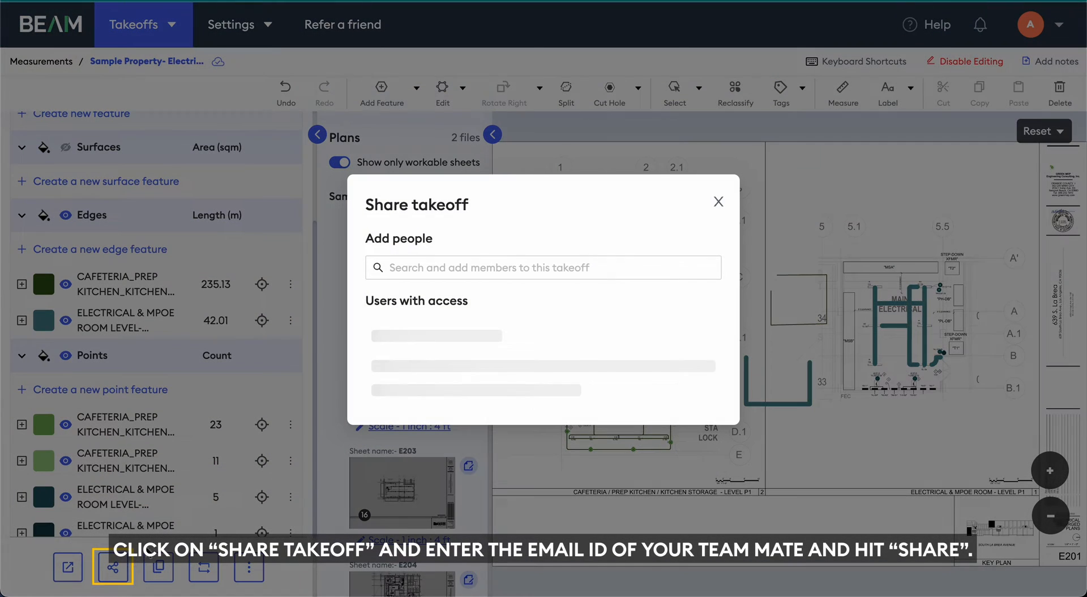
pyautogui.write('an')
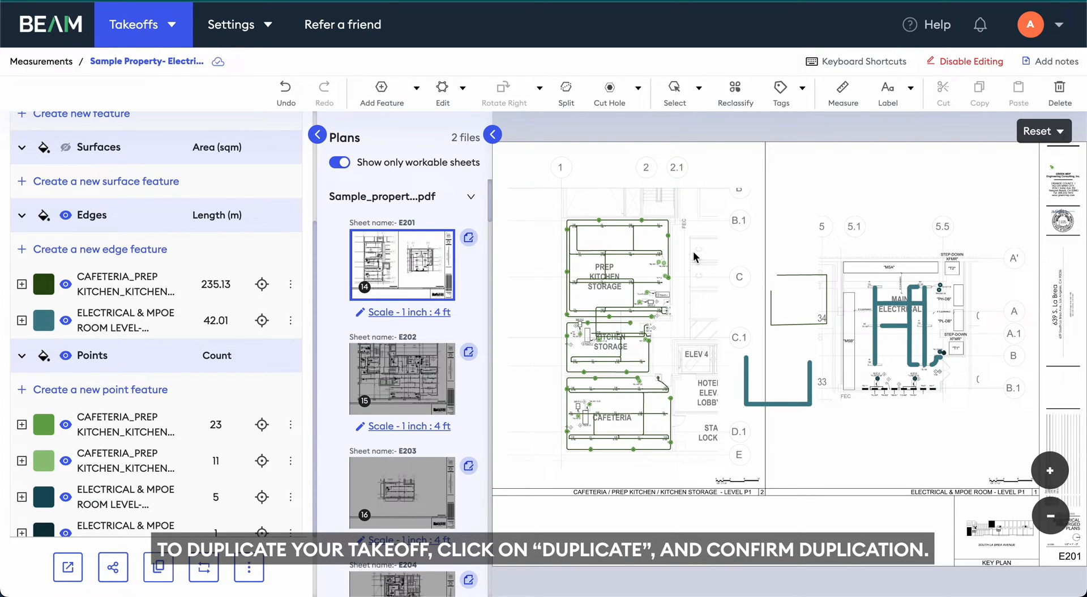
# Request a duplicate copy of this property takeoff
pyautogui.click(158, 567)
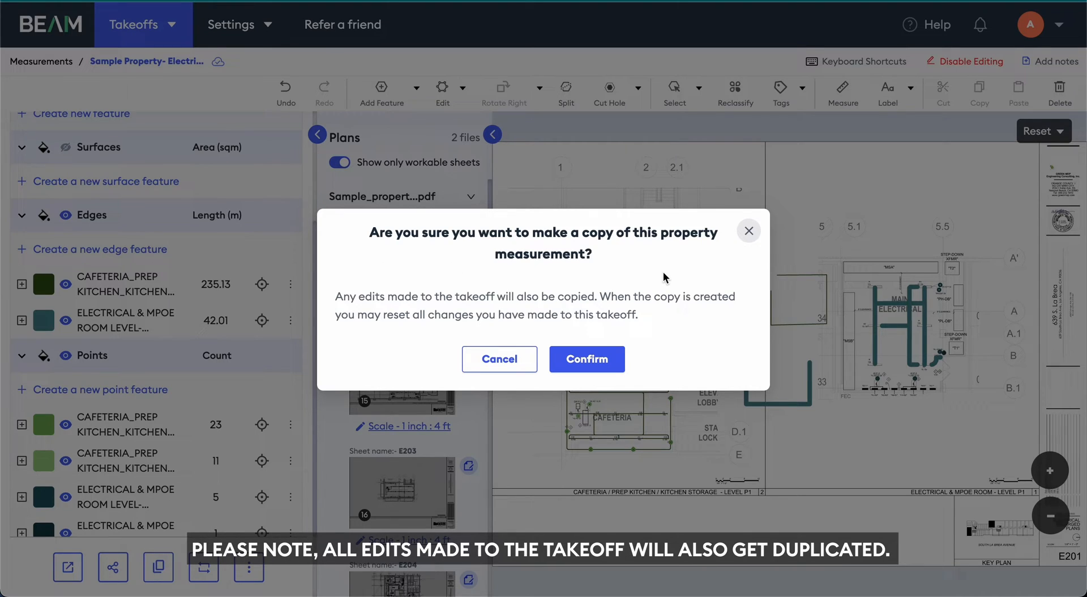
pyautogui.moveTo(577, 292)
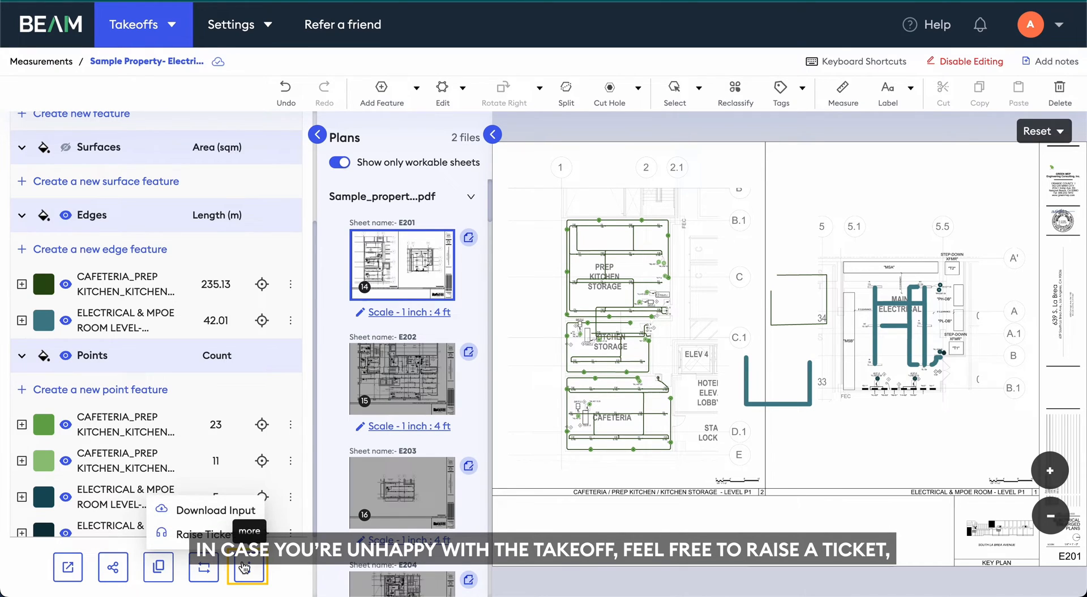
# Raise a support ticket with the description 'Sample tickety' and submit it
pyautogui.click(201, 533)
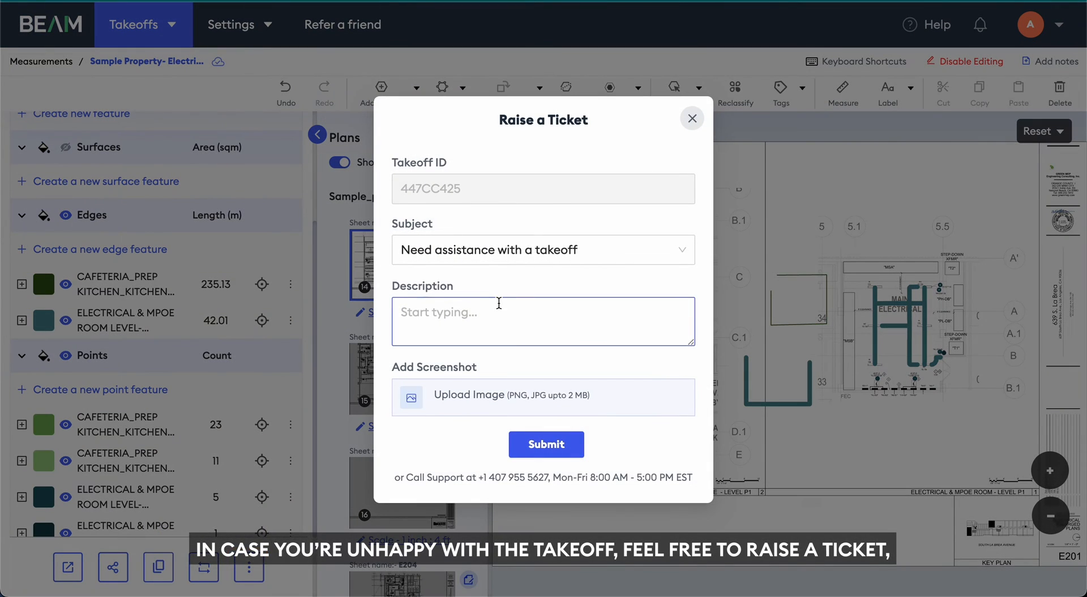
pyautogui.write('S')
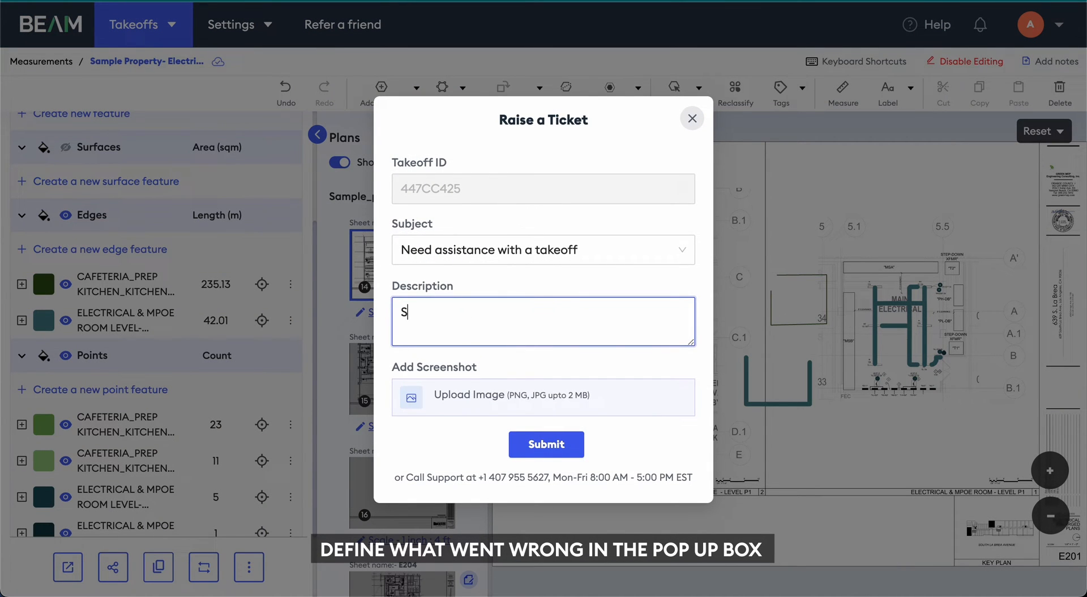
pyautogui.write('ample tickety')
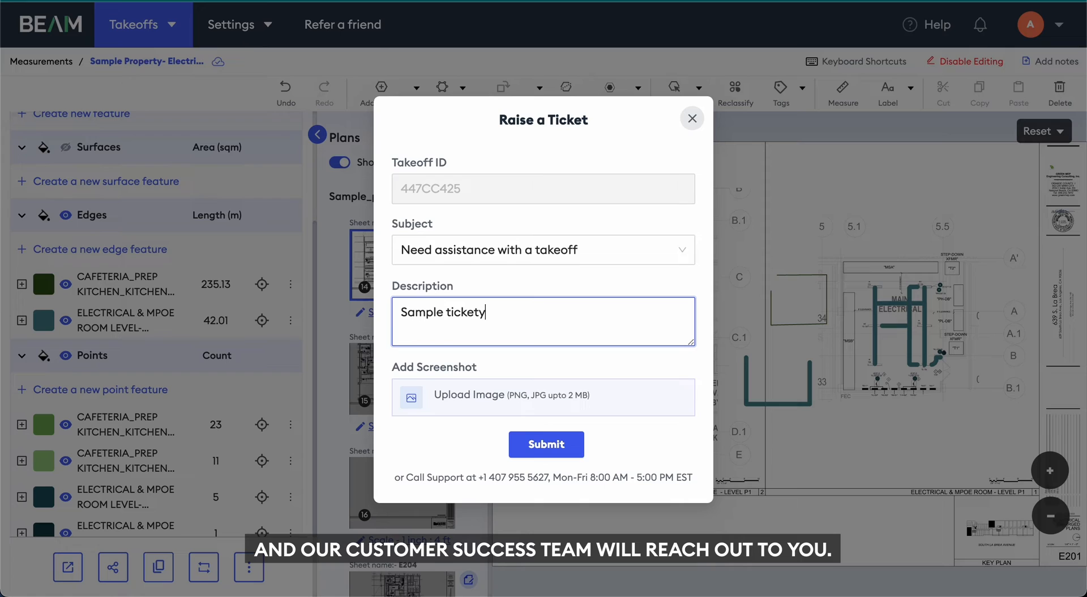
pyautogui.click(690, 119)
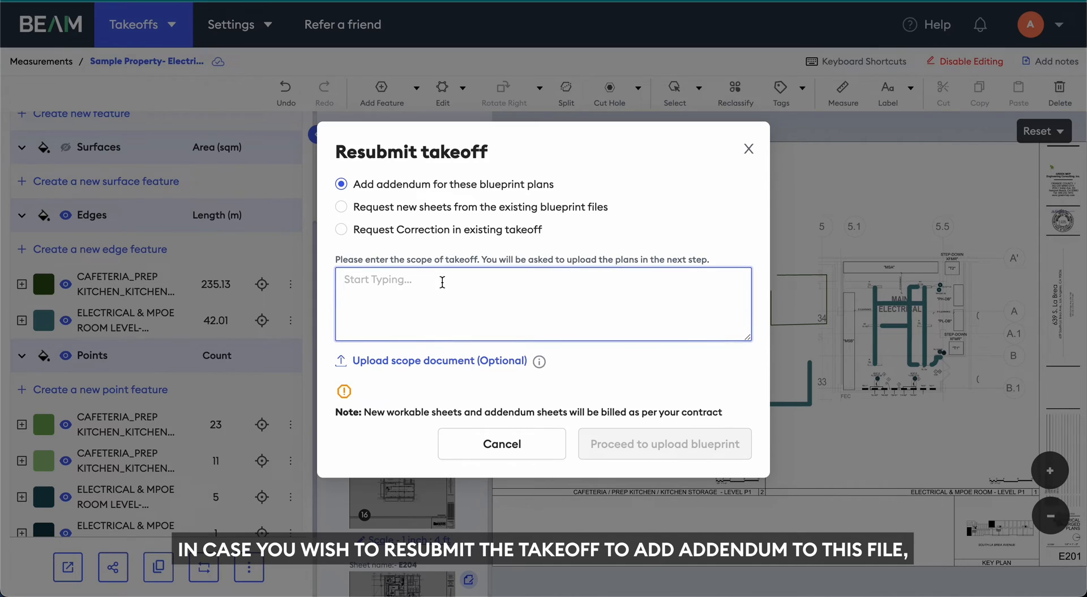
pyautogui.write('please takeoff revised sheets')
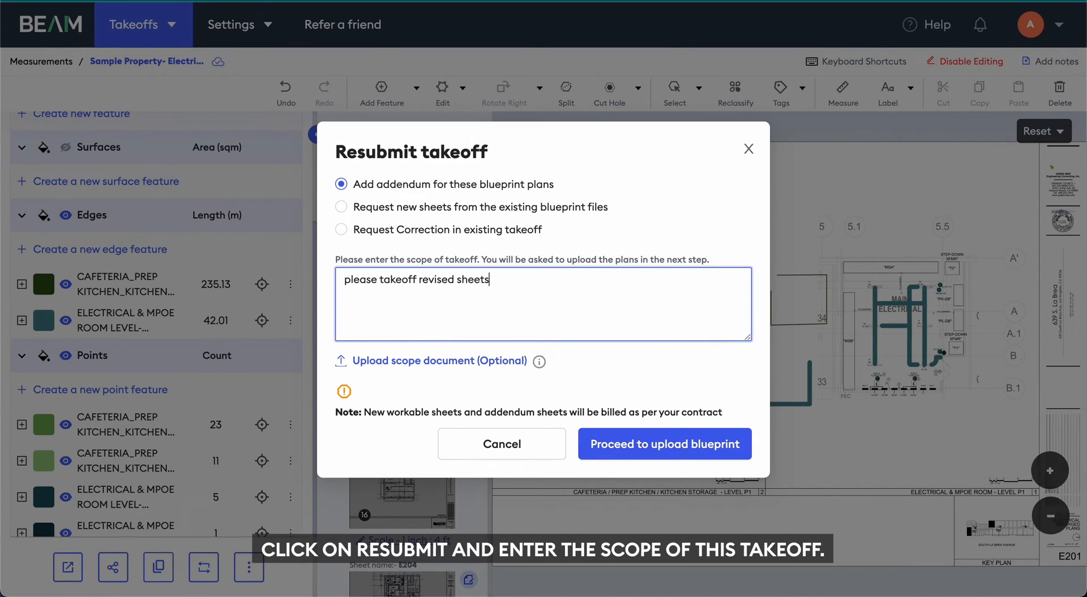
pyautogui.click(663, 443)
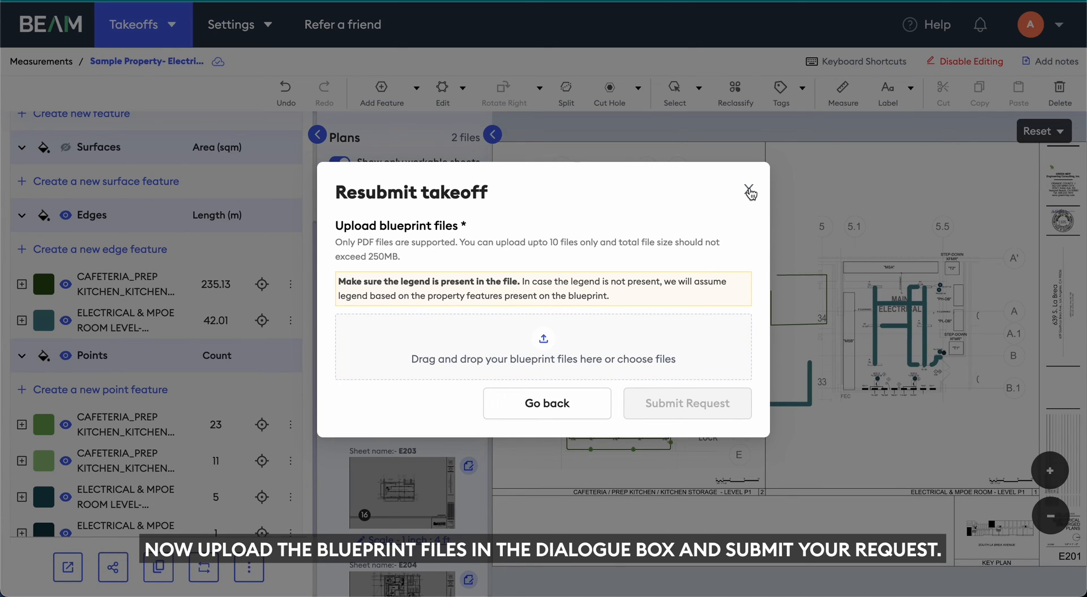
pyautogui.click(749, 192)
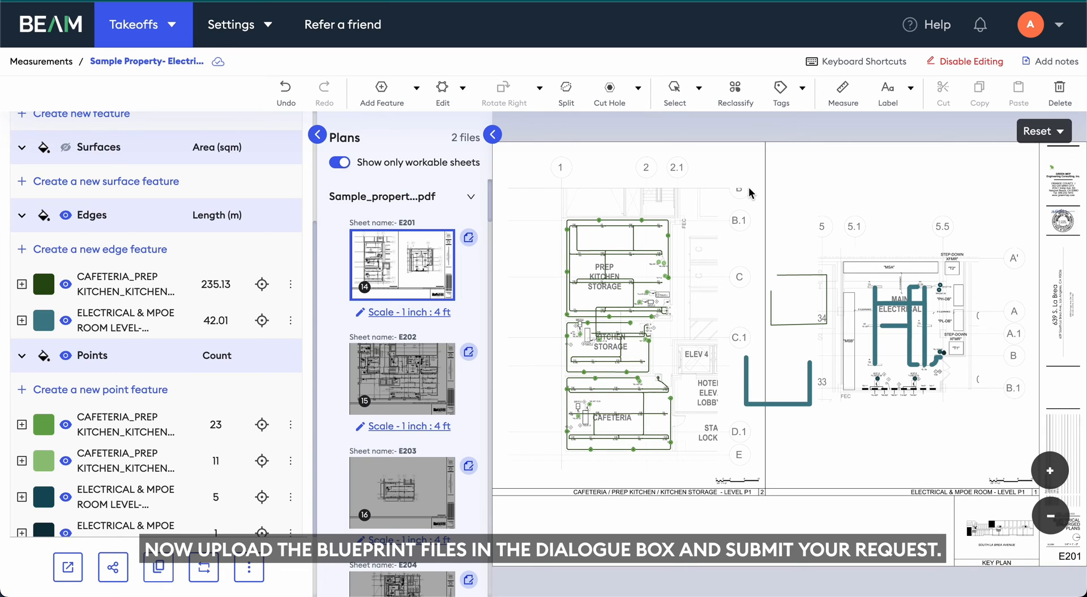